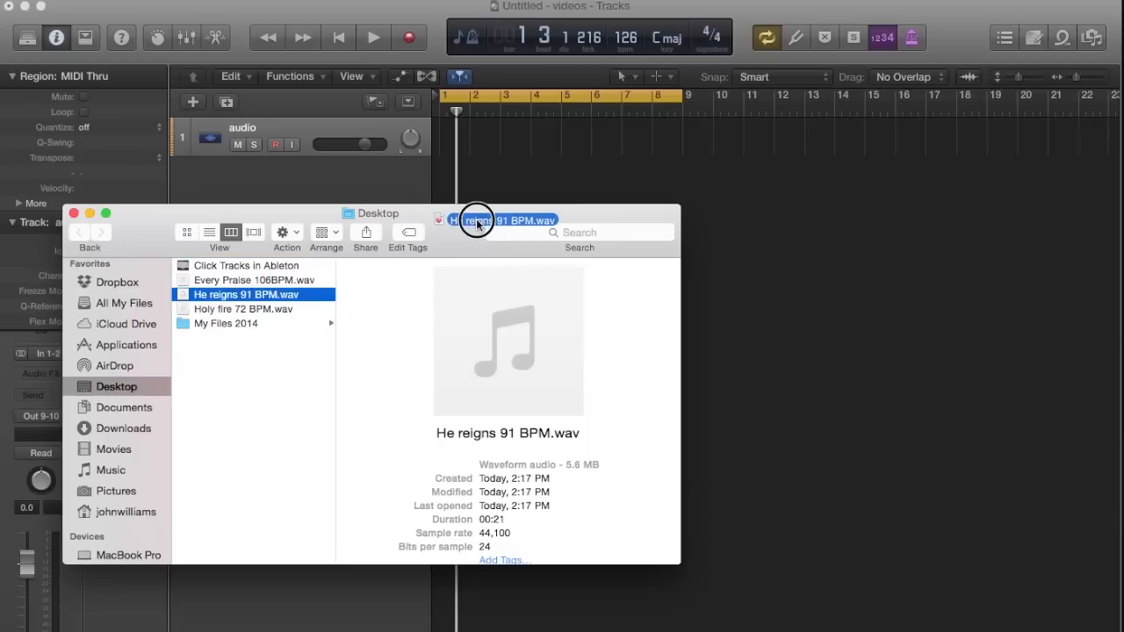
Drop He reigns 91 BPM.wav from the Desktop onto a new track at bar 1
drag(478, 222, 448, 176)
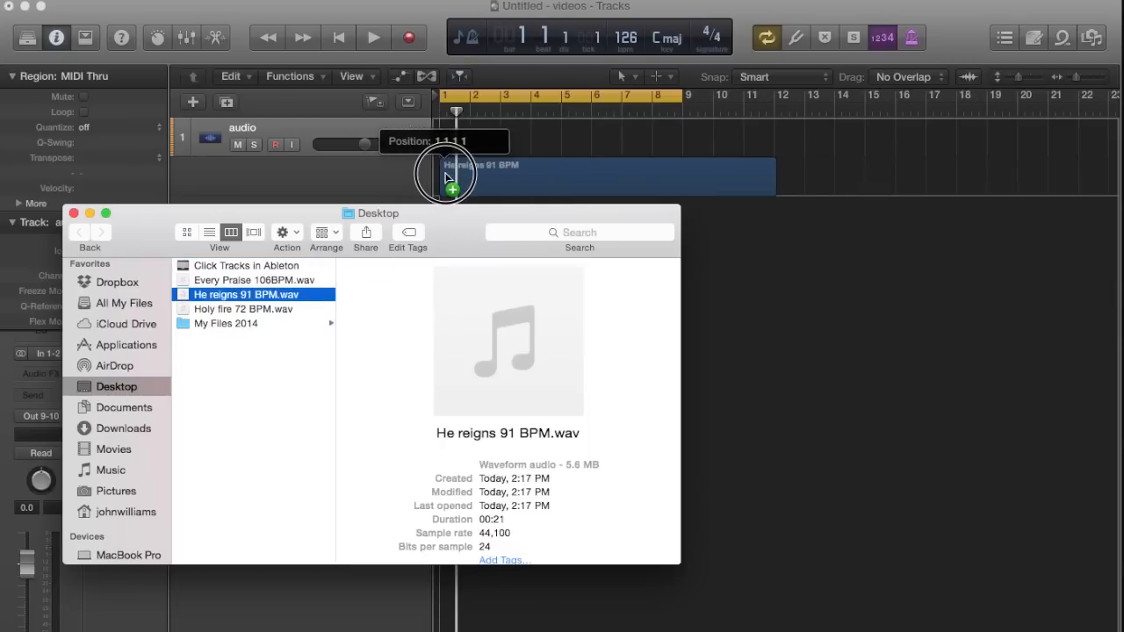
drag(448, 176, 448, 175)
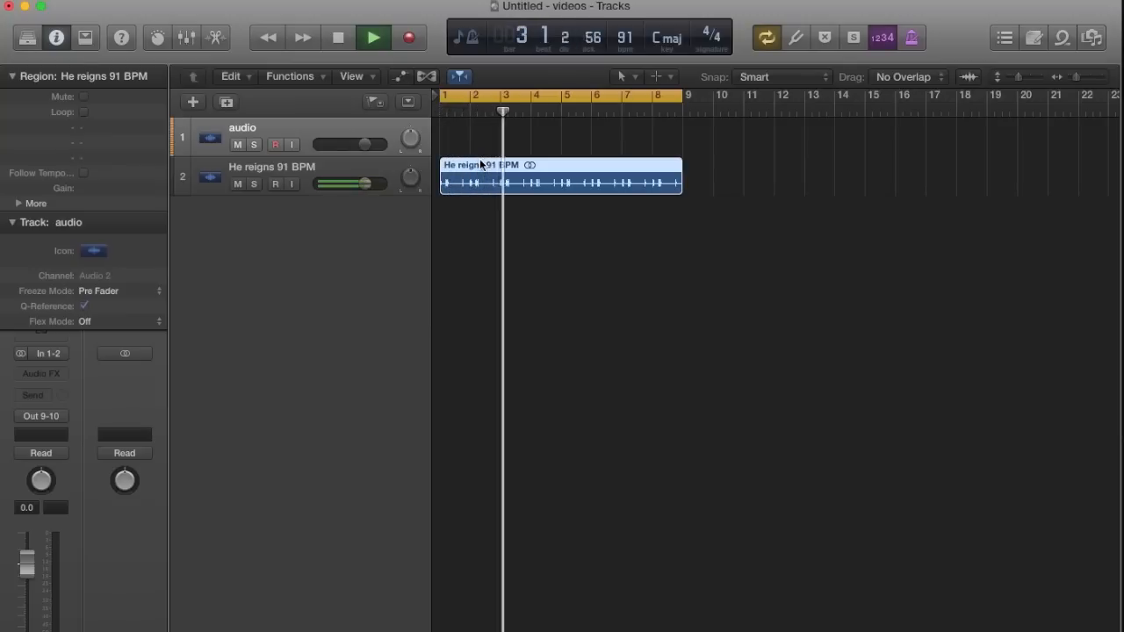
Stop playback of the He reigns 91 BPM region
click(369, 37)
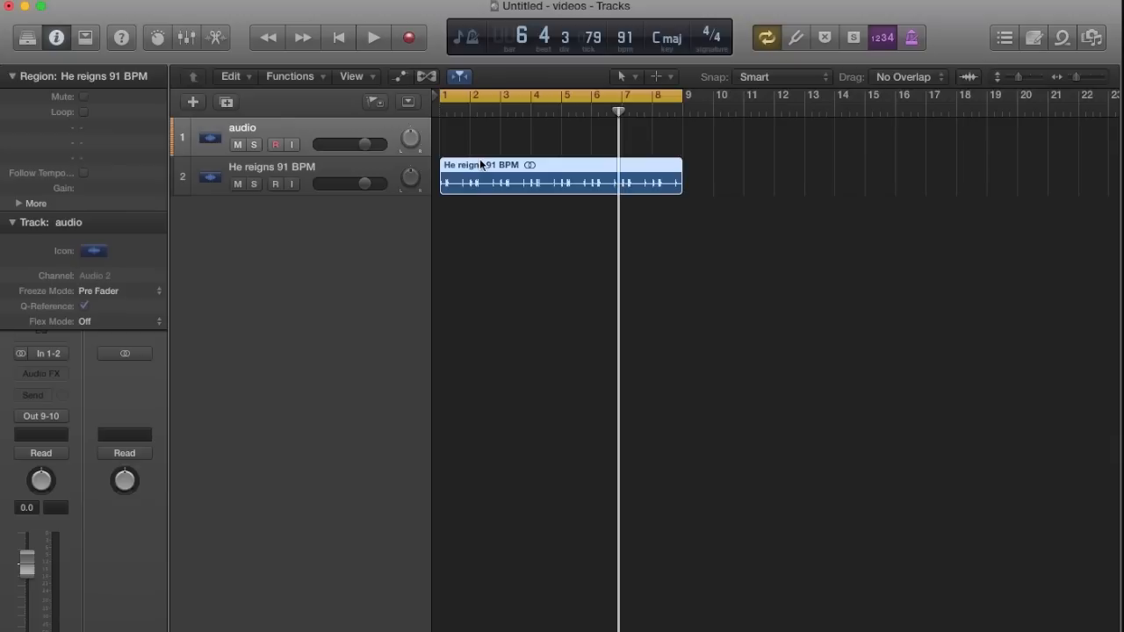
mouse_move(483, 177)
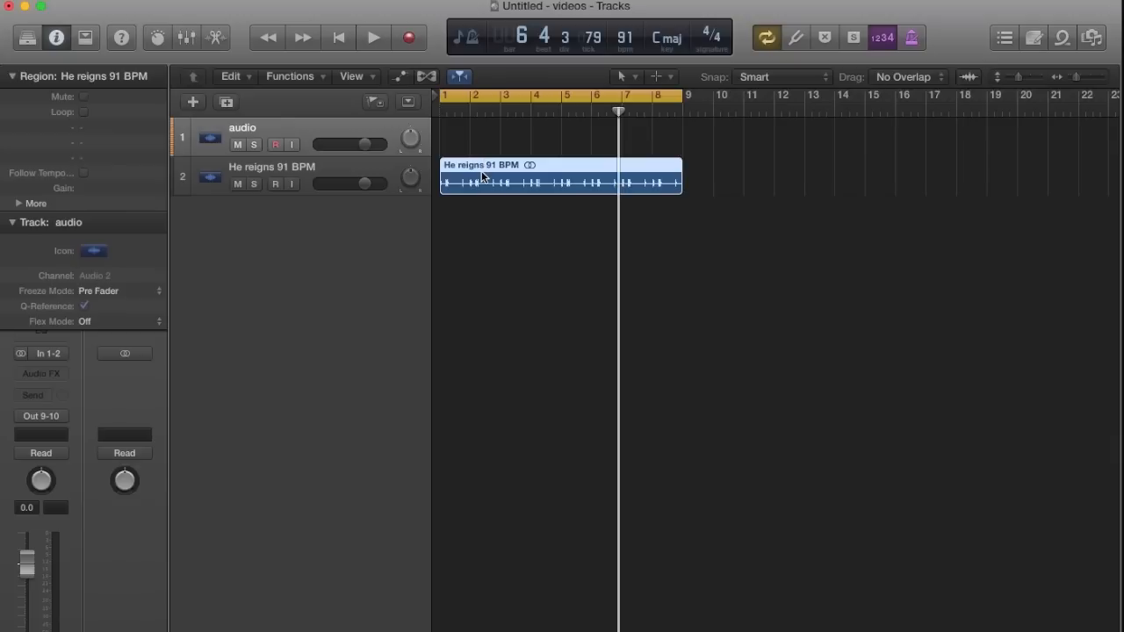
Choose Export > Add to Loop Library for the He reigns region
right_click(483, 177)
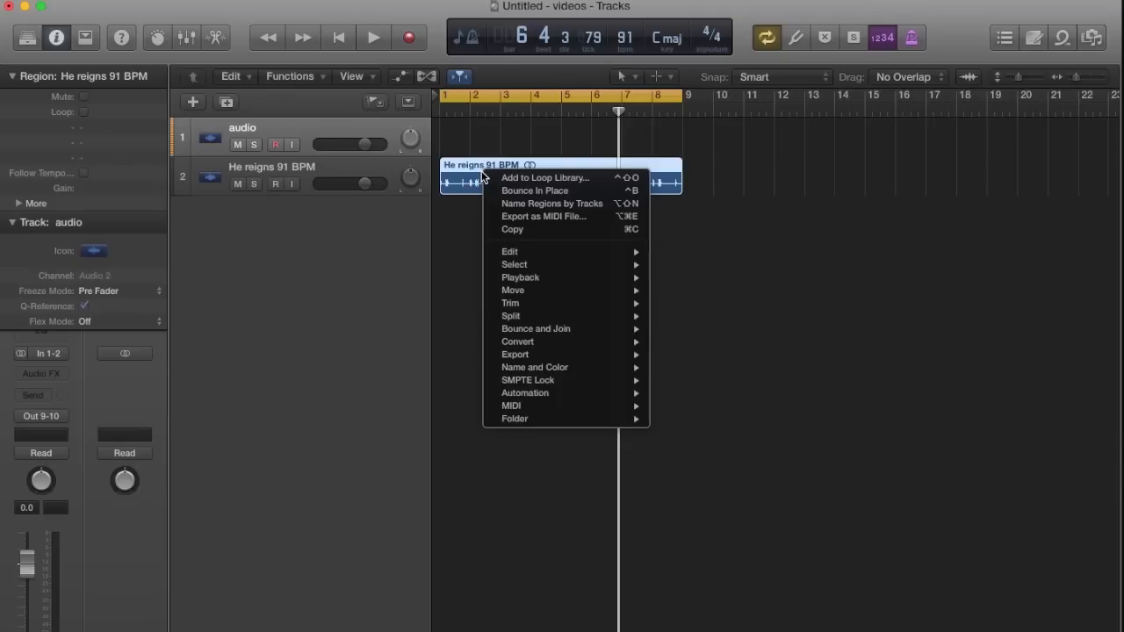
mouse_move(527, 355)
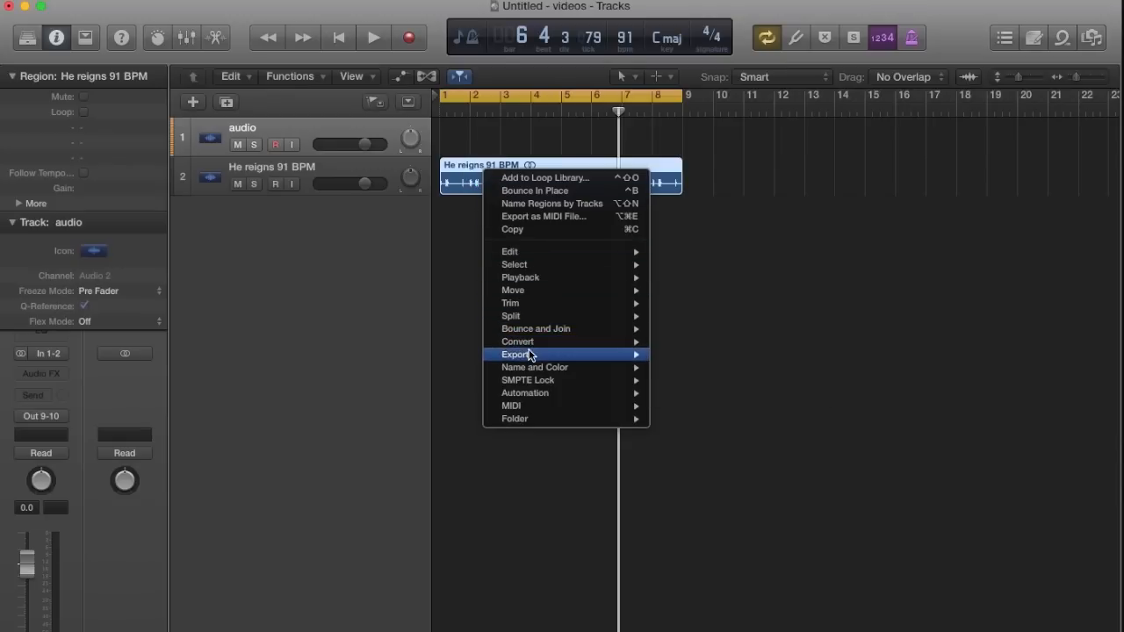
mouse_move(569, 367)
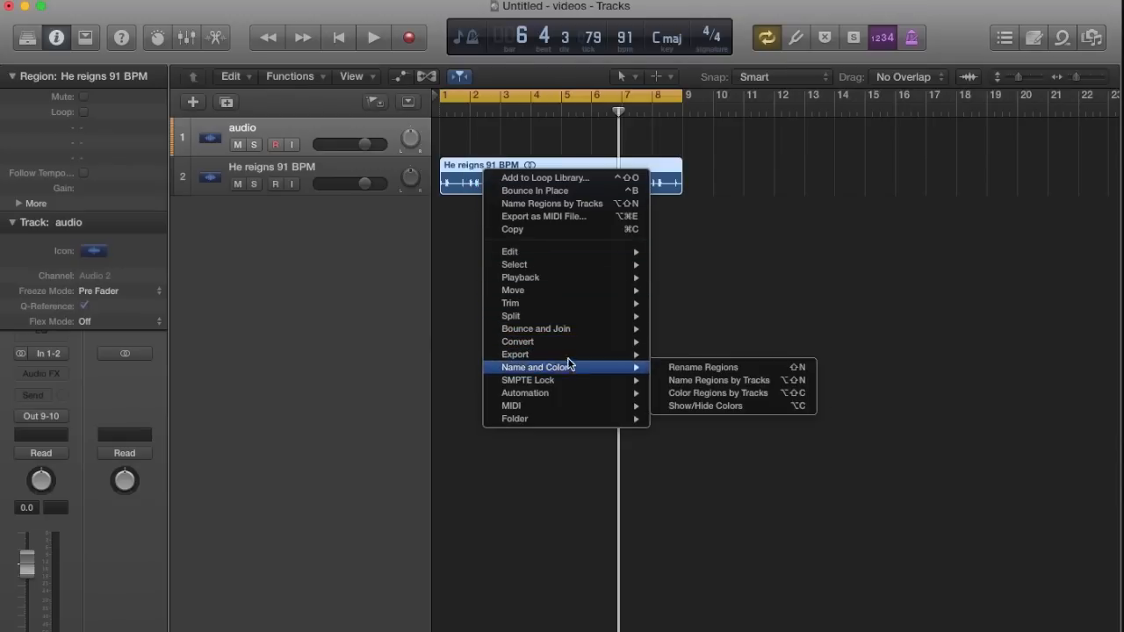
mouse_move(517, 355)
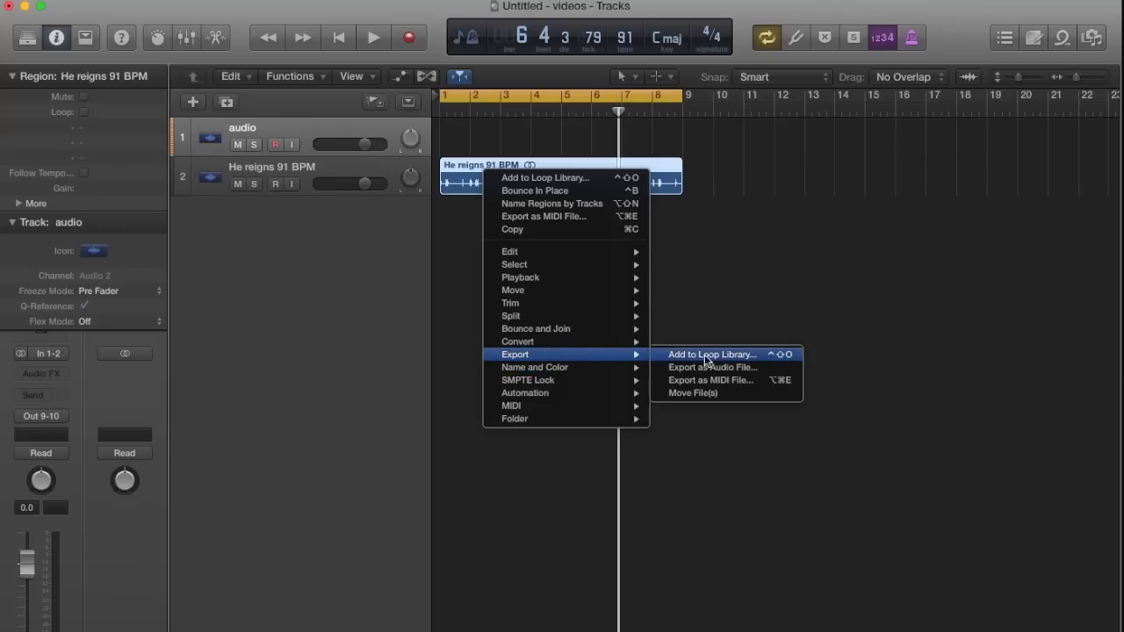
mouse_move(735, 356)
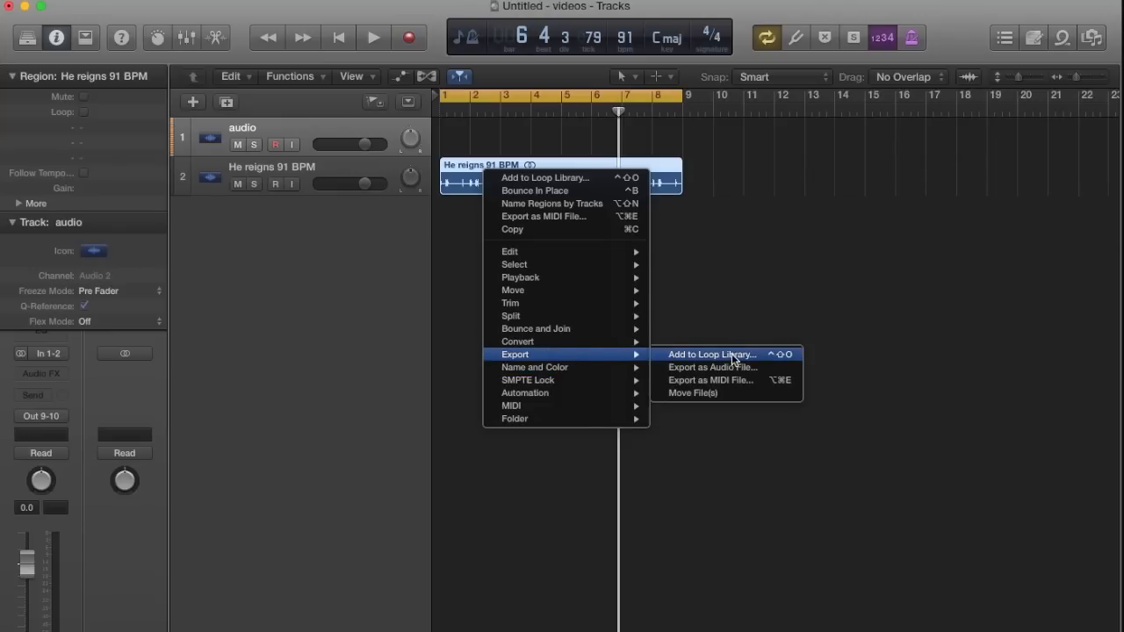
click(713, 355)
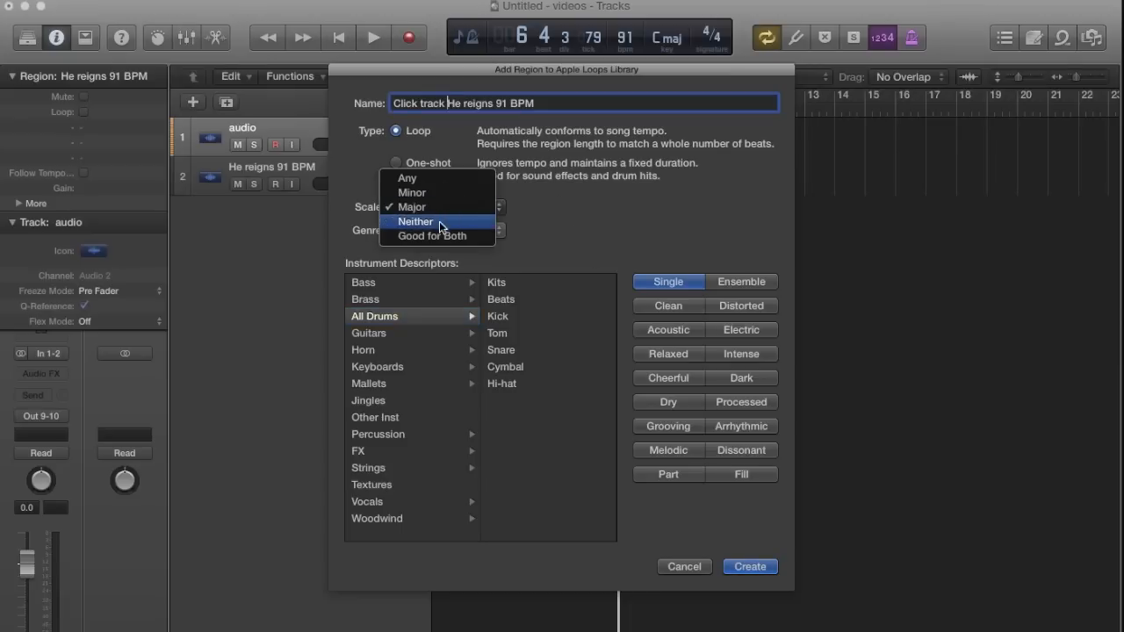
Create the loop 'Click track He reigns 91 BPM' with Scale Neither, then show the Loop Browser
click(414, 221)
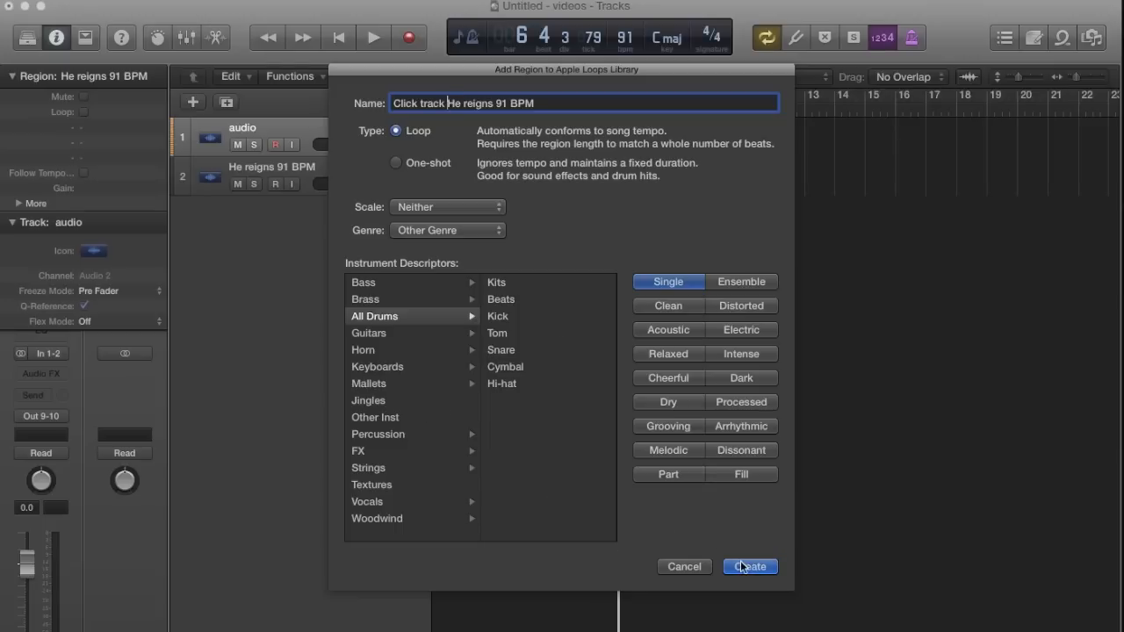
click(750, 566)
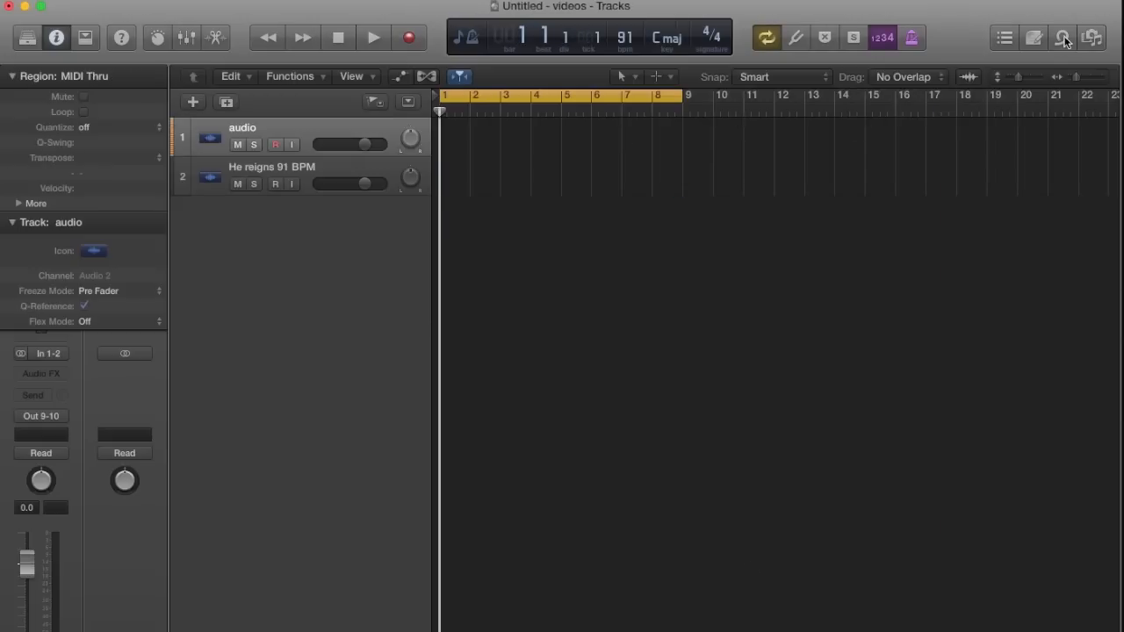
mouse_move(1066, 39)
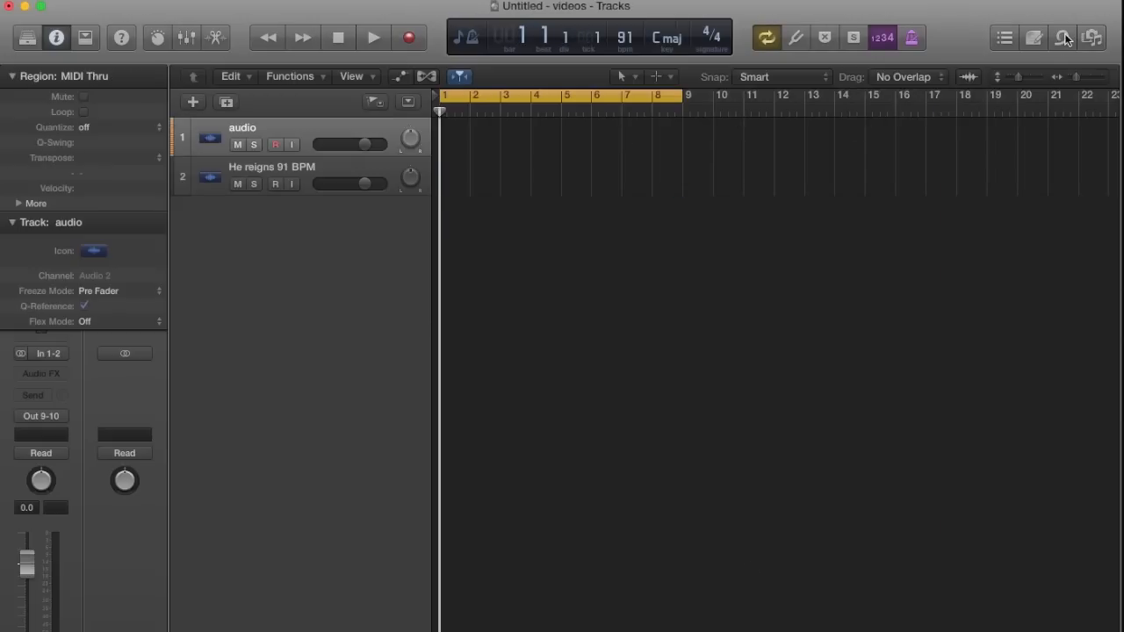
click(1061, 35)
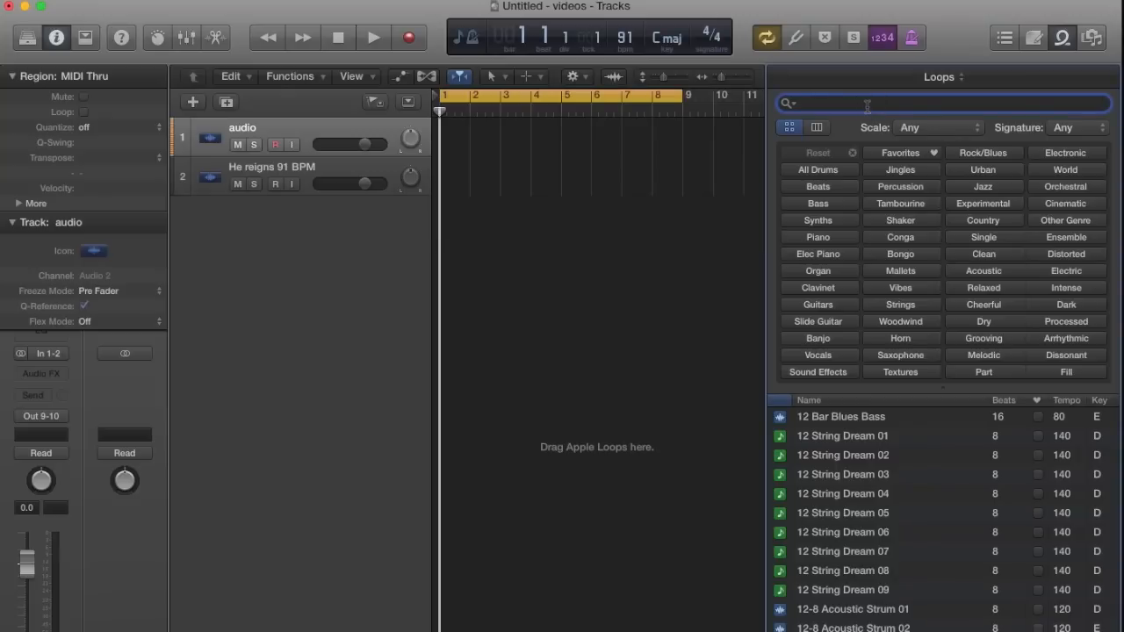
Search the loops for 'clic' and place the Click track He reigns loop on a new track
text(click t)
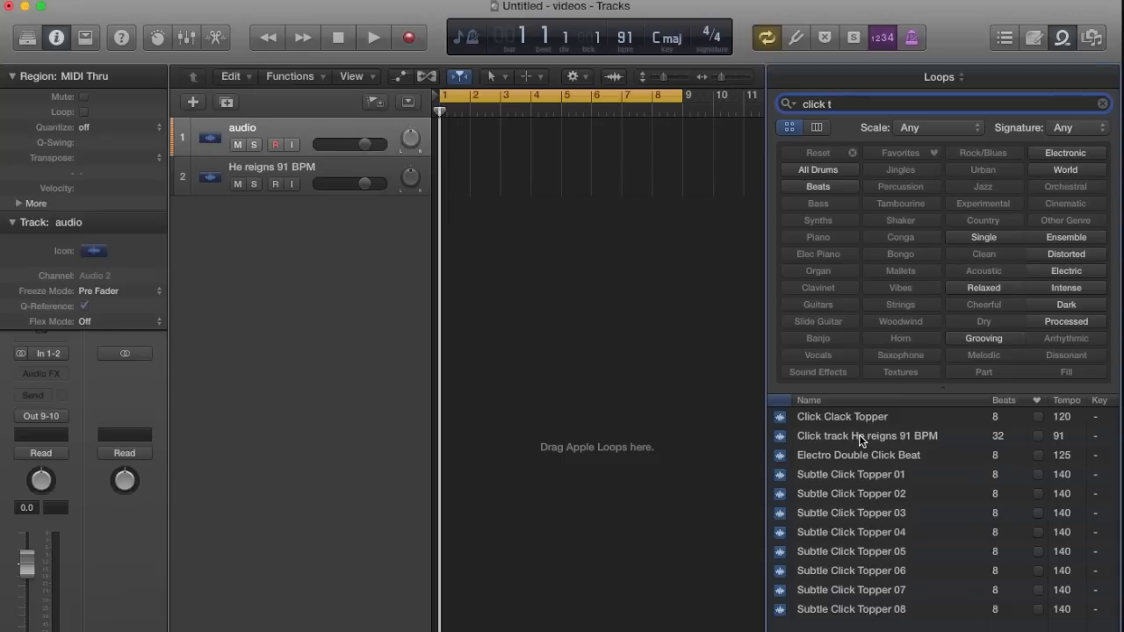
click(868, 436)
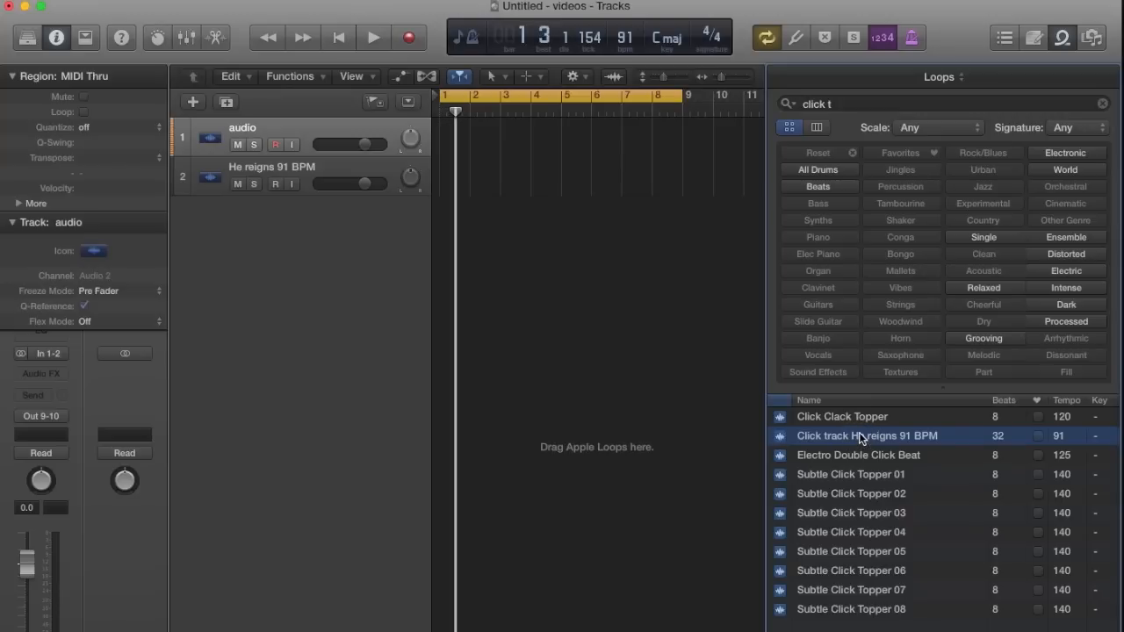
drag(865, 436, 703, 351)
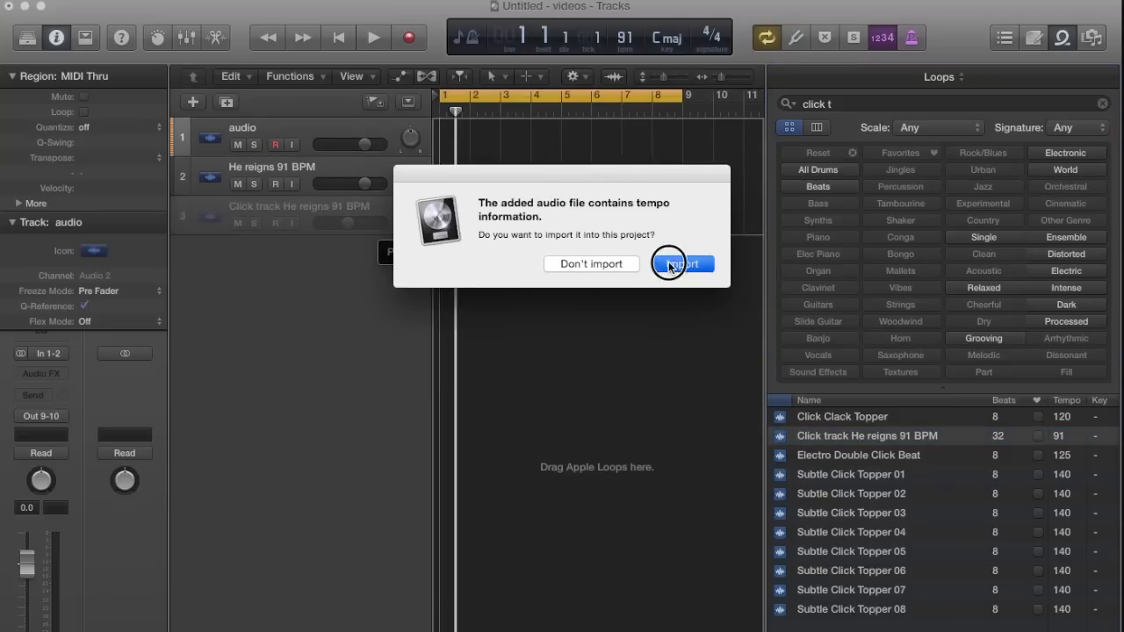
Import the loop's tempo information and lower the project tempo to 83
click(682, 264)
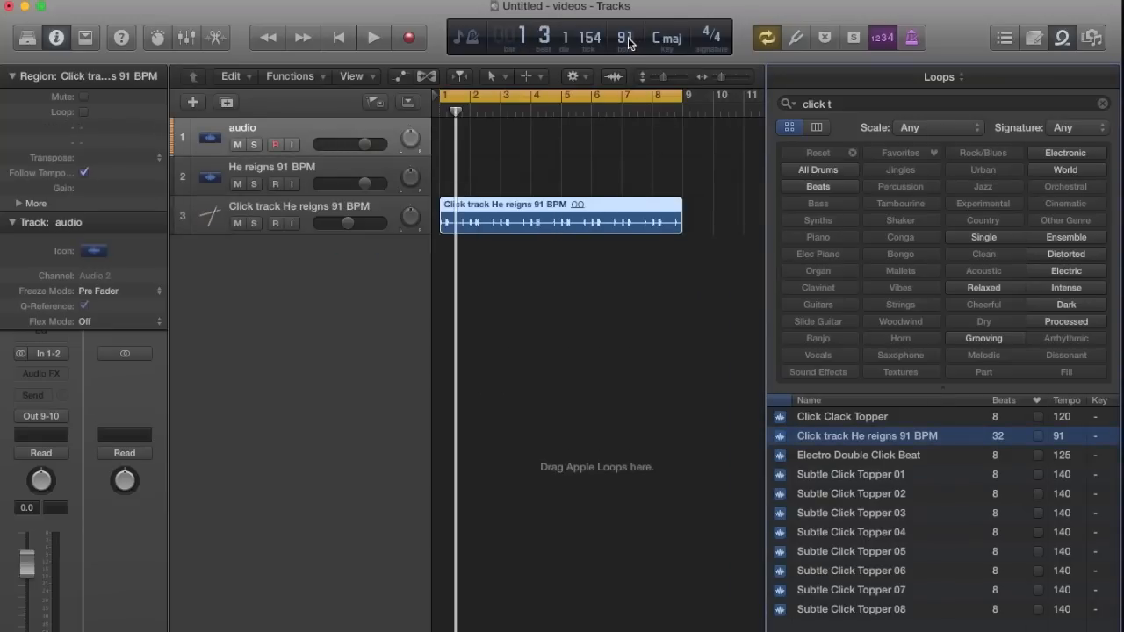
drag(625, 39, 626, 55)
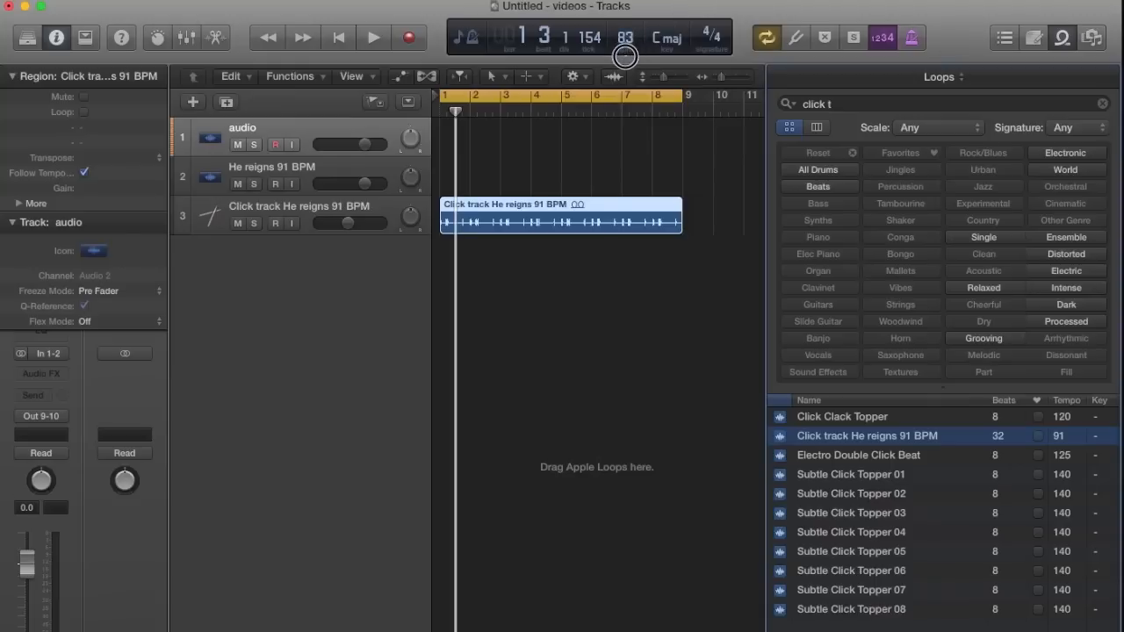
Play the click loop at tempo 75, then again at 112 BPM
drag(625, 56, 625, 72)
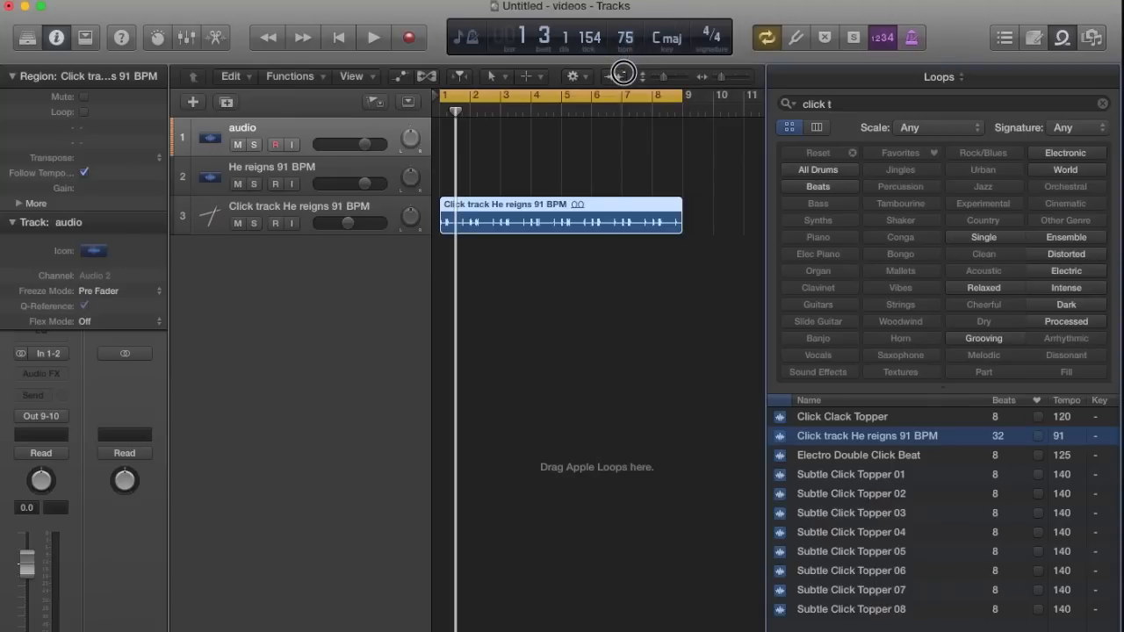
click(373, 37)
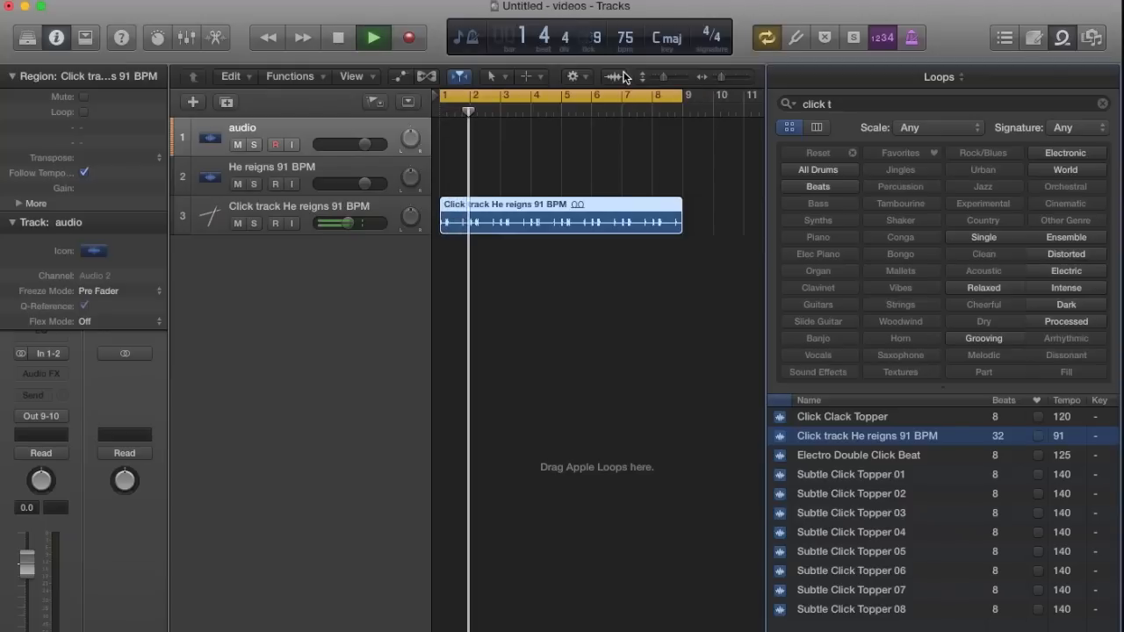
click(369, 37)
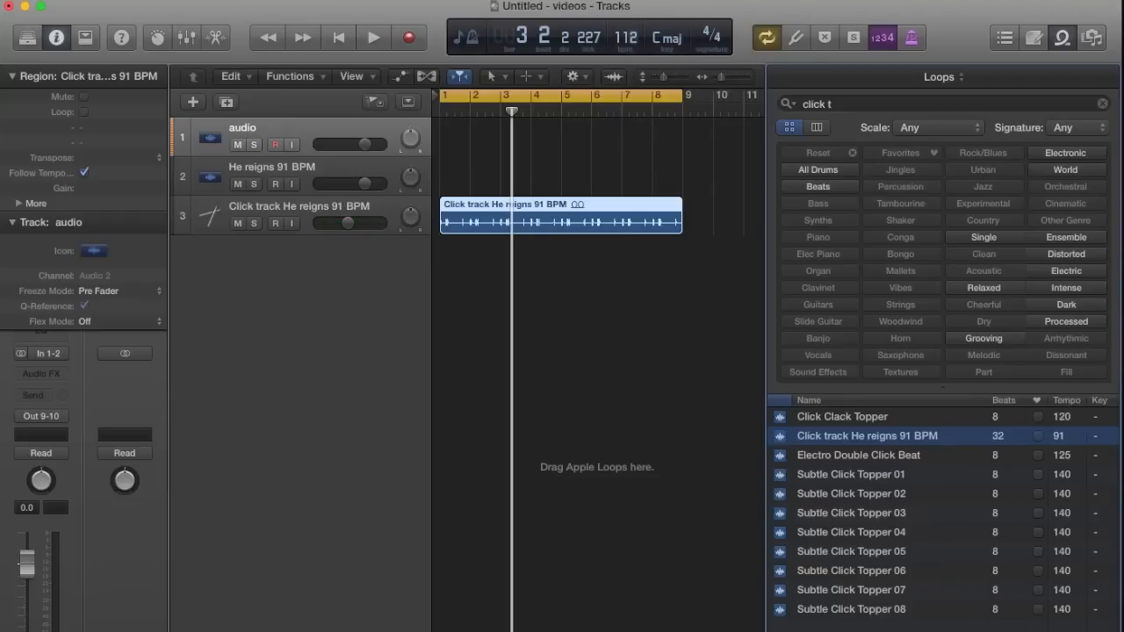
click(372, 36)
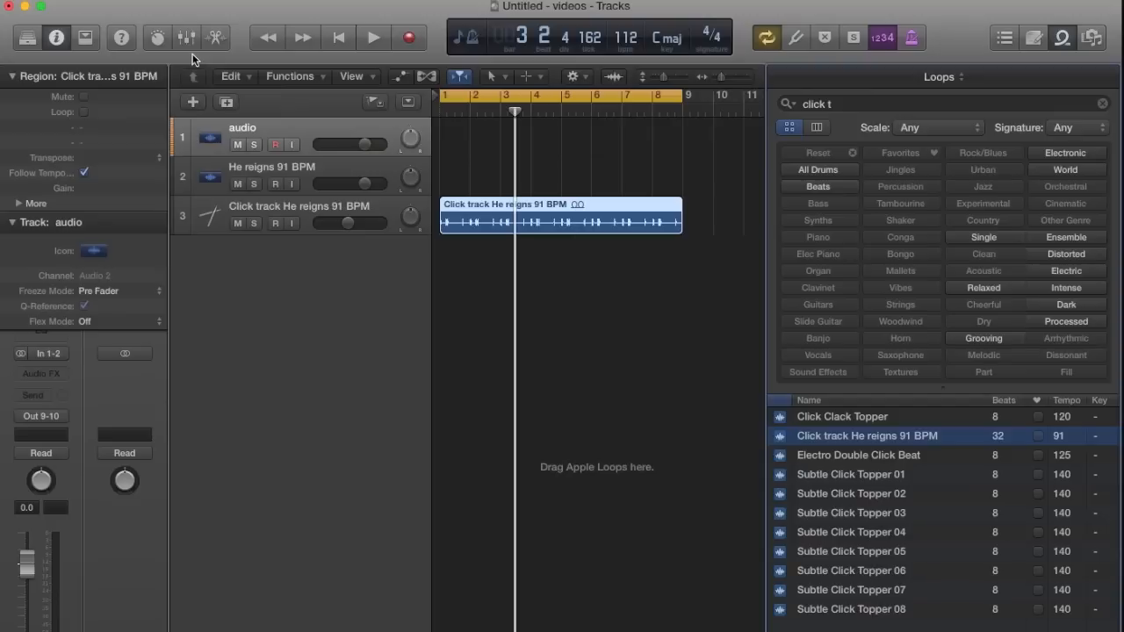
mouse_move(290, 49)
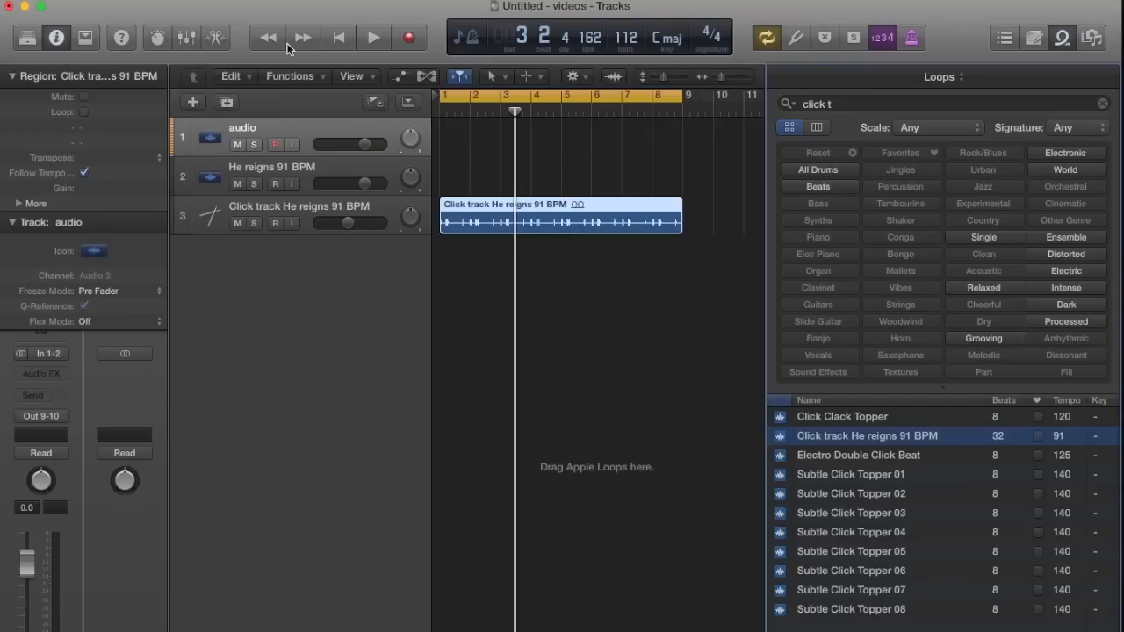